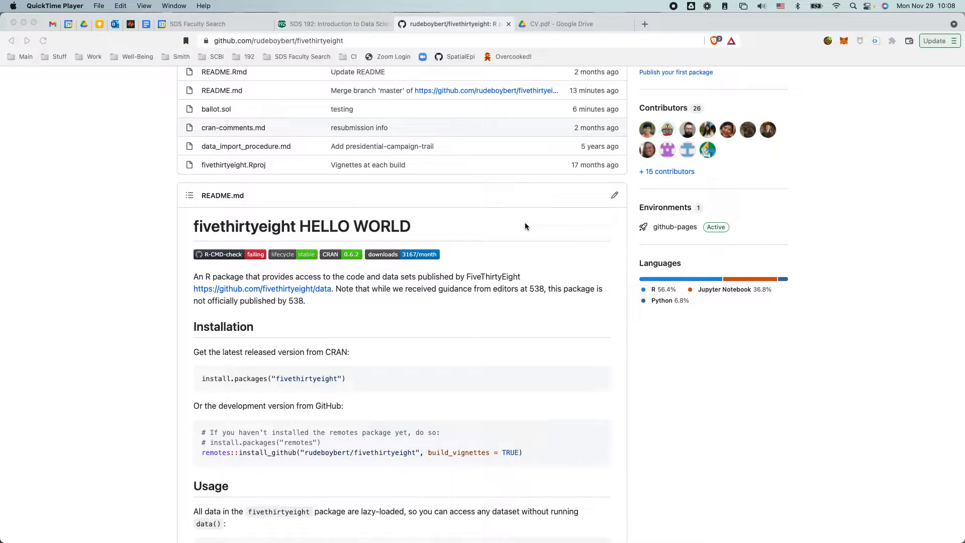
# Navigate the SDS192 site to the Problem set 07 instructions page
pyautogui.click(332, 24)
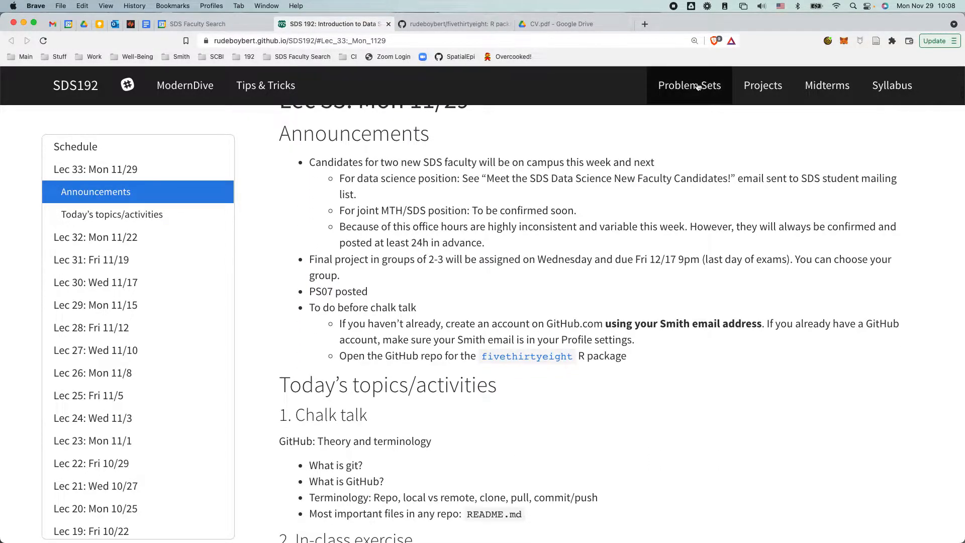
pyautogui.click(689, 84)
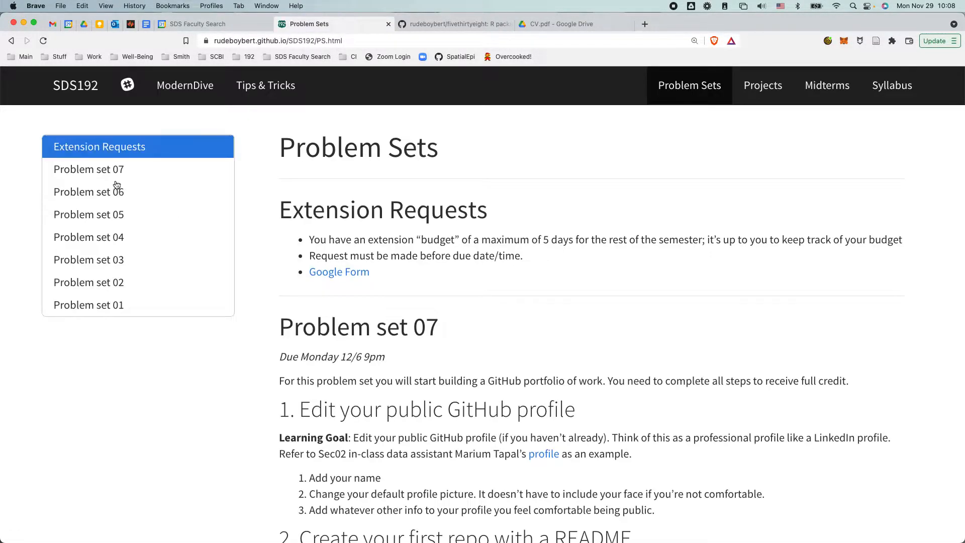
pyautogui.click(88, 169)
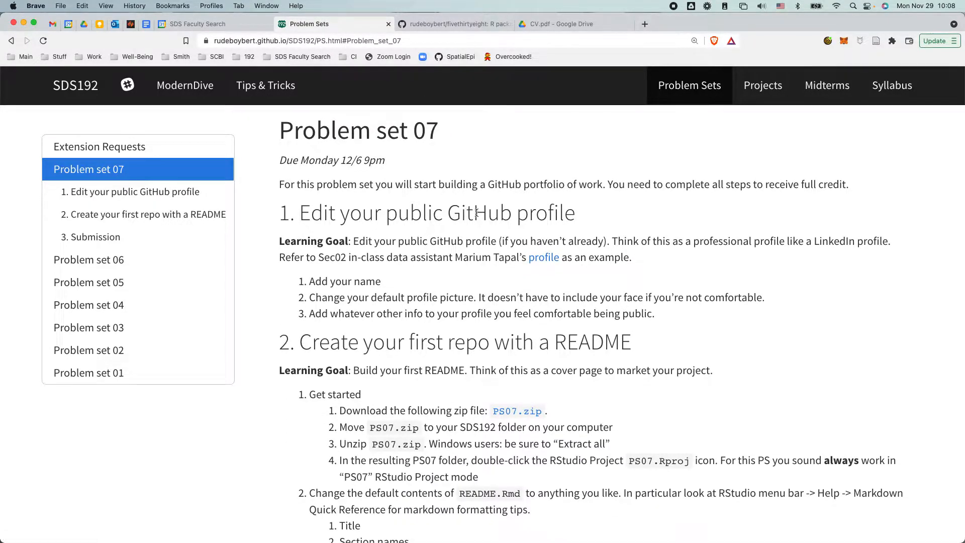
pyautogui.moveTo(549, 258)
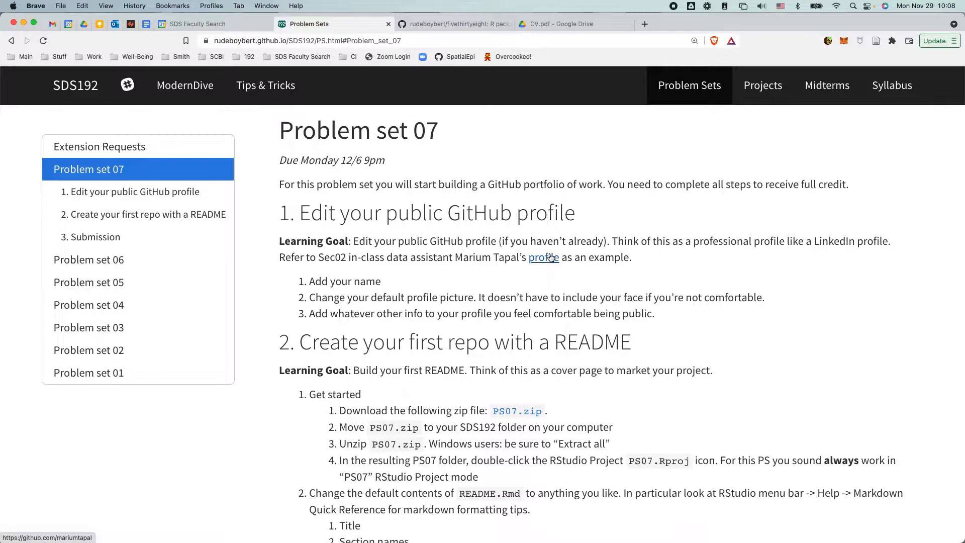
# Follow the 'profile' link to the data assistant's example GitHub profile
pyautogui.click(542, 257)
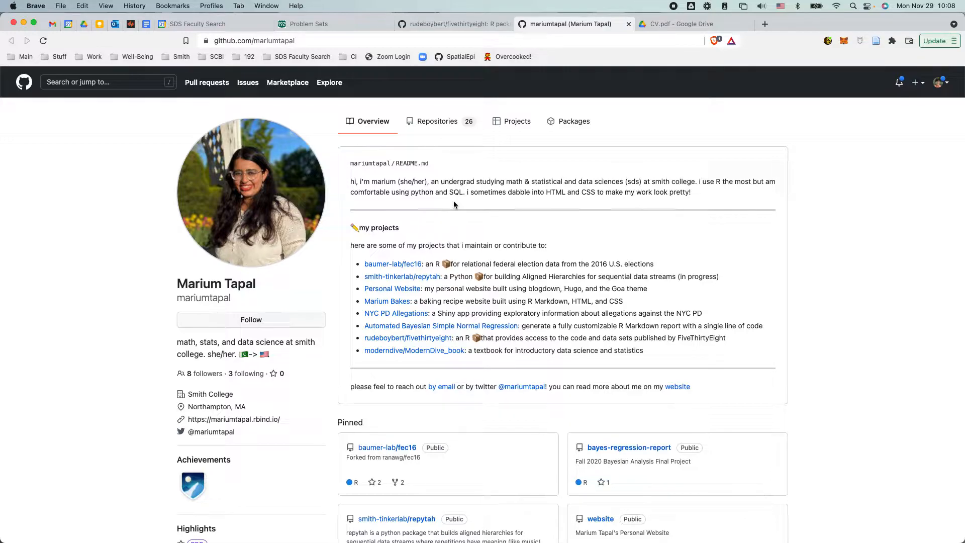
pyautogui.moveTo(235, 281)
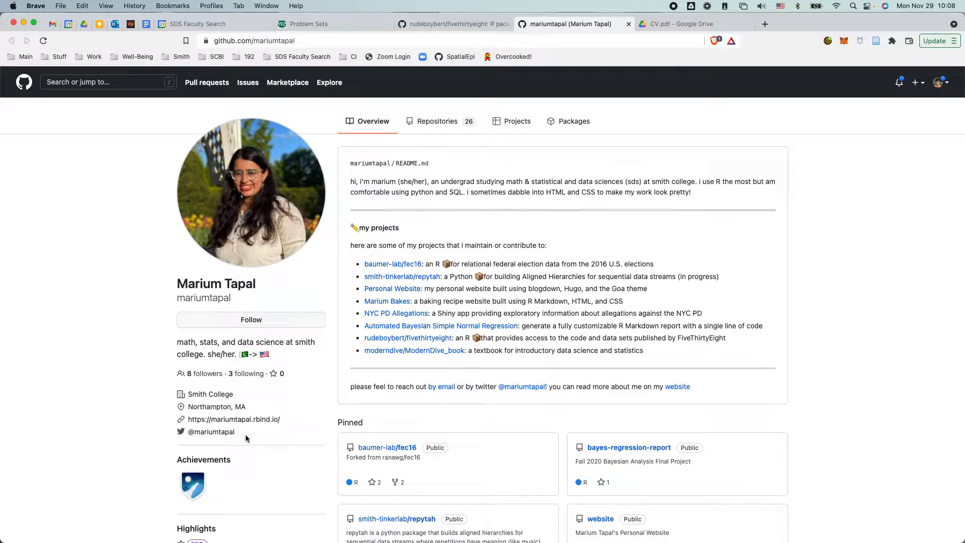
pyautogui.moveTo(242, 286)
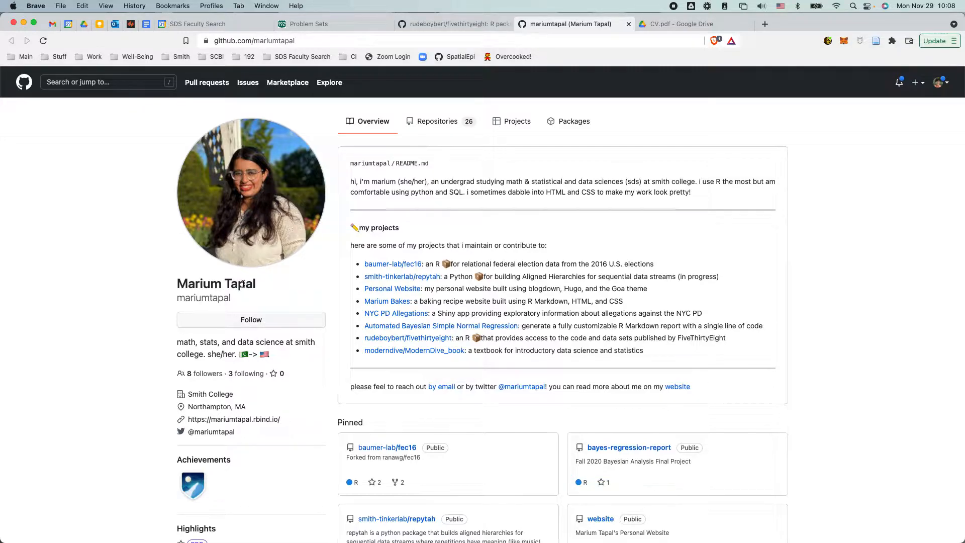
pyautogui.moveTo(258, 292)
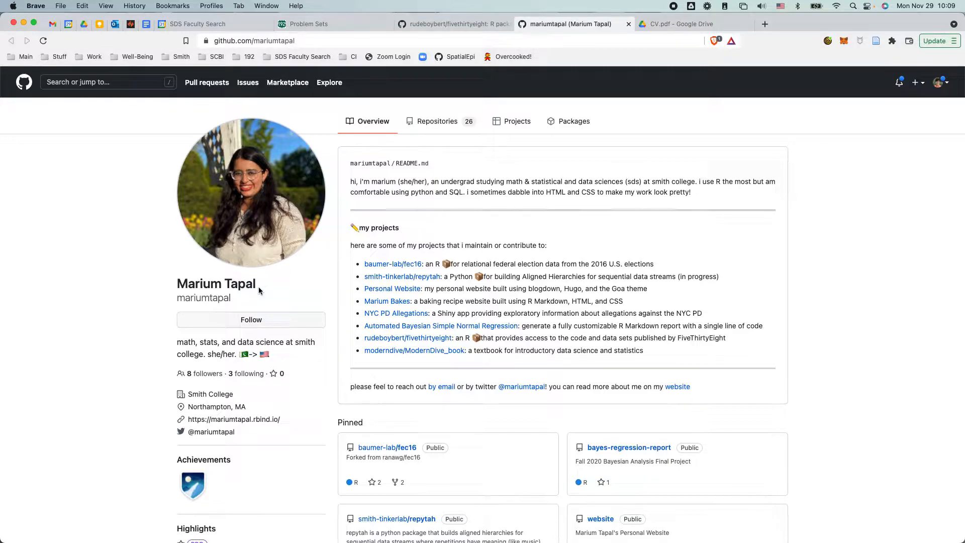
pyautogui.moveTo(340, 24)
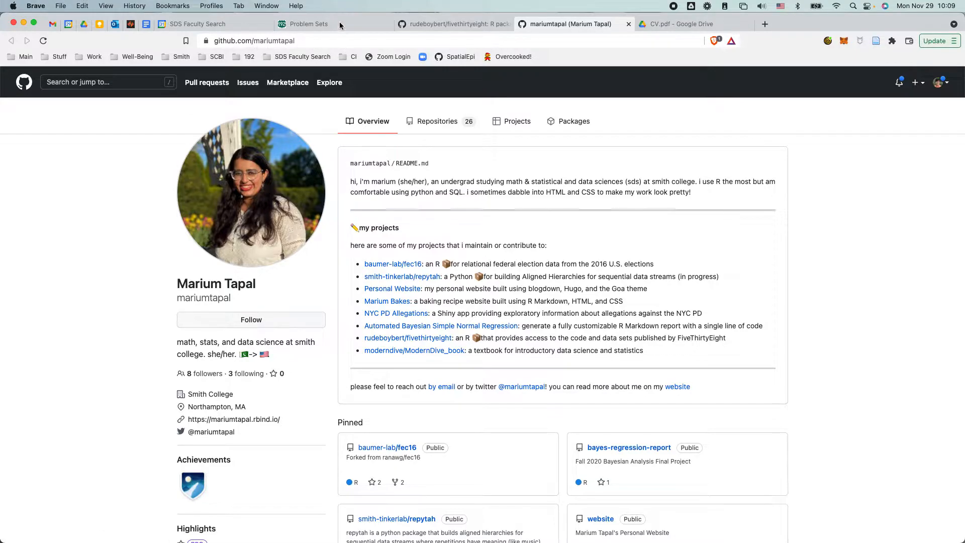
# Download PS07.zip from the Problem set 07 page into Downloads
pyautogui.click(308, 24)
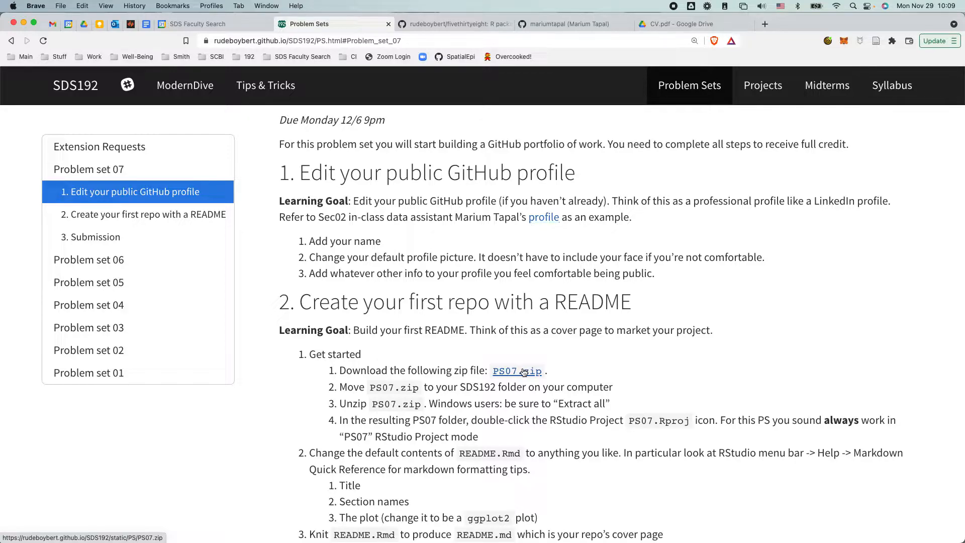
pyautogui.click(517, 371)
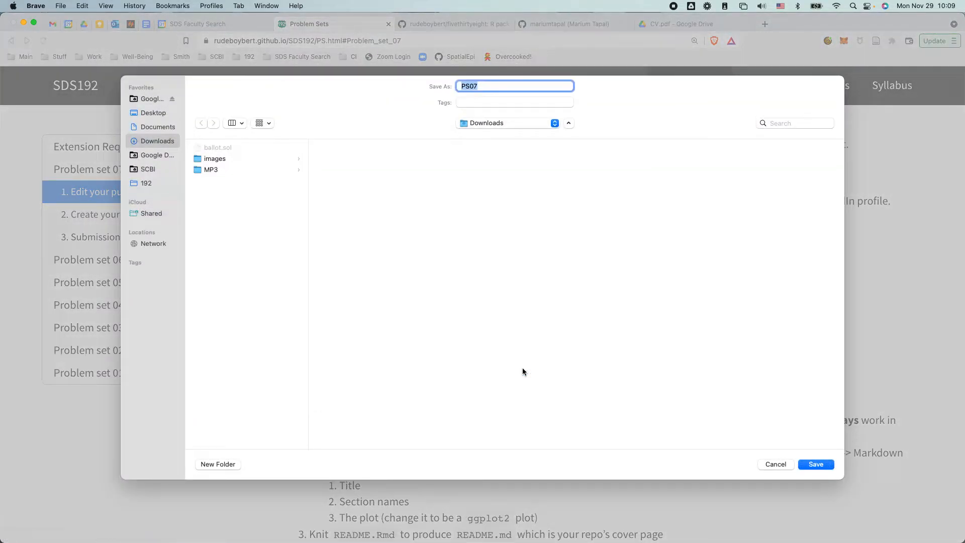
pyautogui.click(817, 465)
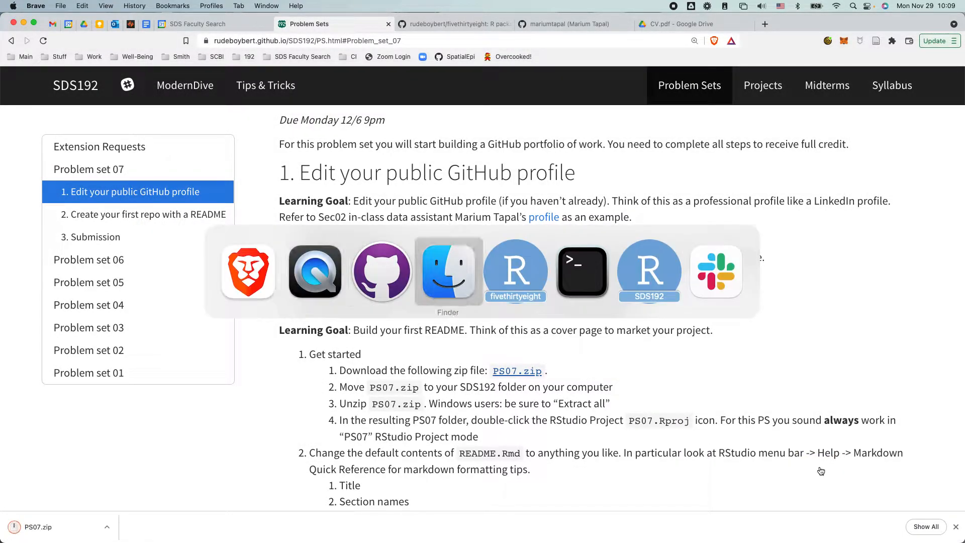
# Switch to Finder showing the unzipped PS07 folder in Downloads
pyautogui.click(449, 272)
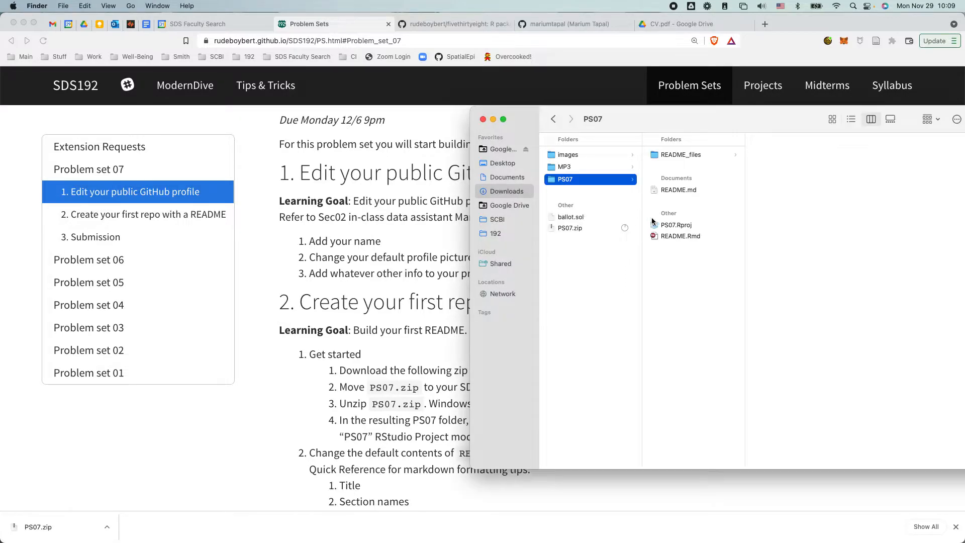
pyautogui.moveTo(670, 229)
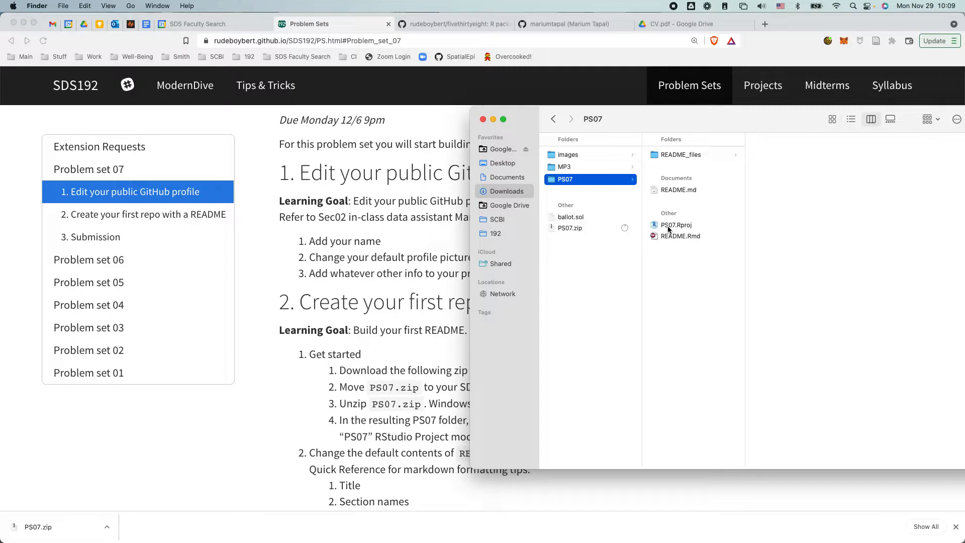
# Launch PS07.Rproj so RStudio opens the project with README.Rmd
pyautogui.doubleClick(677, 225)
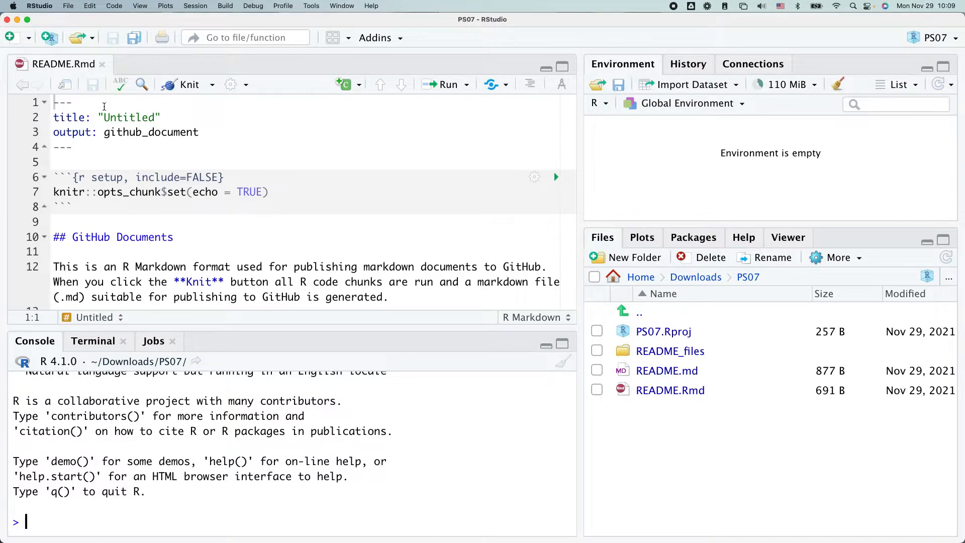
pyautogui.moveTo(189, 88)
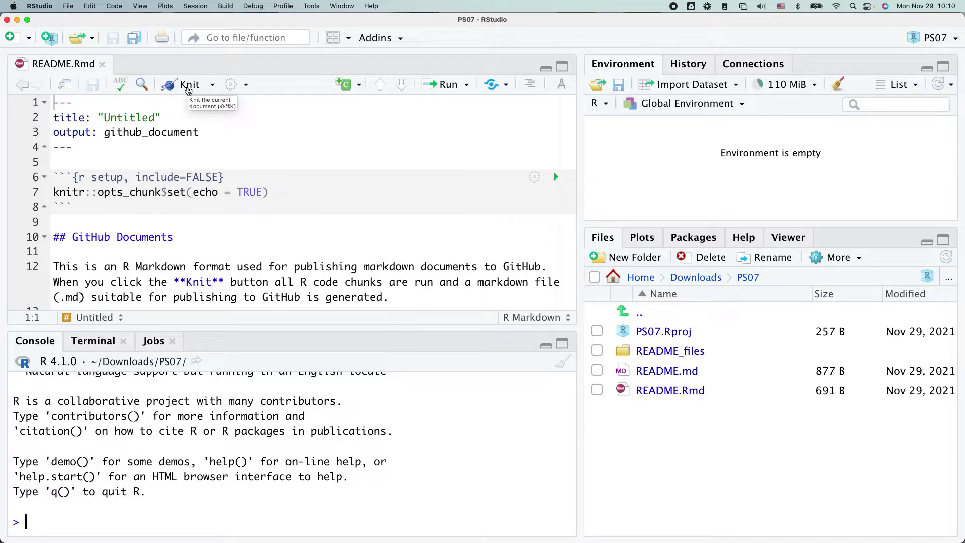
# Knit README.Rmd to GitHub markdown, skim the rendered preview and close it
pyautogui.click(189, 85)
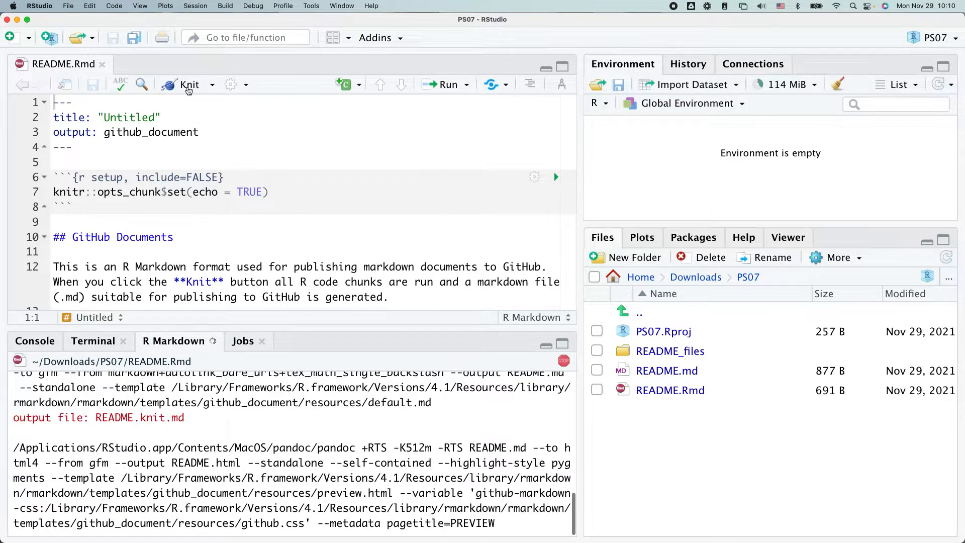
pyautogui.click(189, 85)
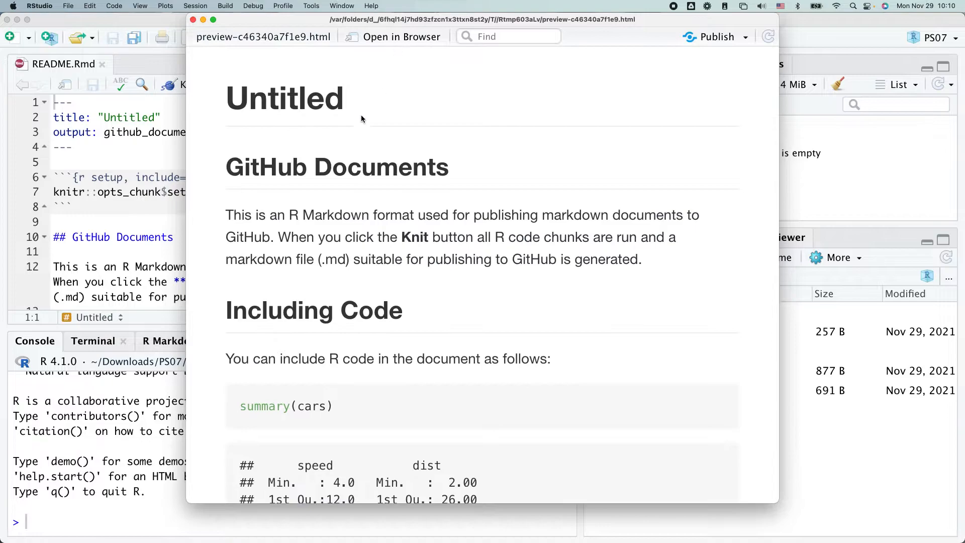
pyautogui.scroll(-3)
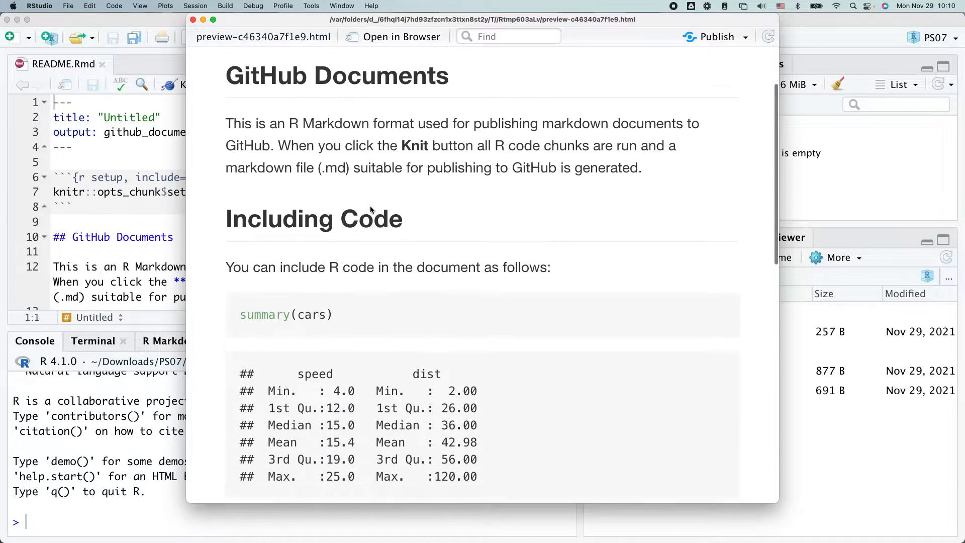
pyautogui.scroll(-3)
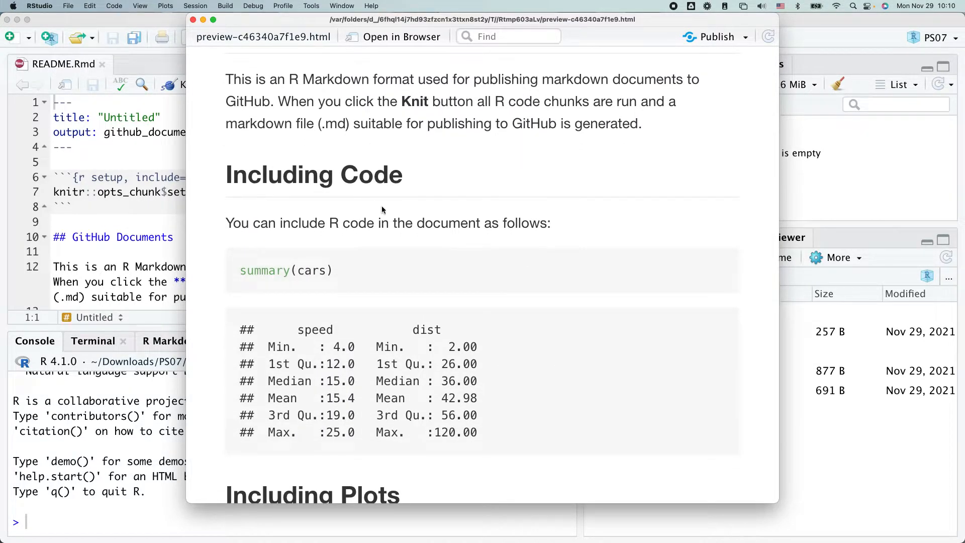
pyautogui.click(199, 19)
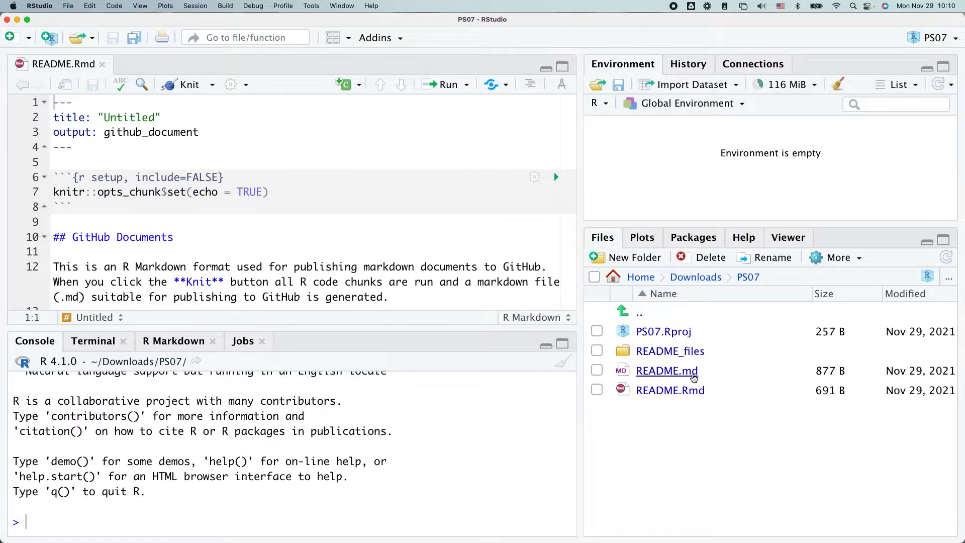
pyautogui.moveTo(678, 374)
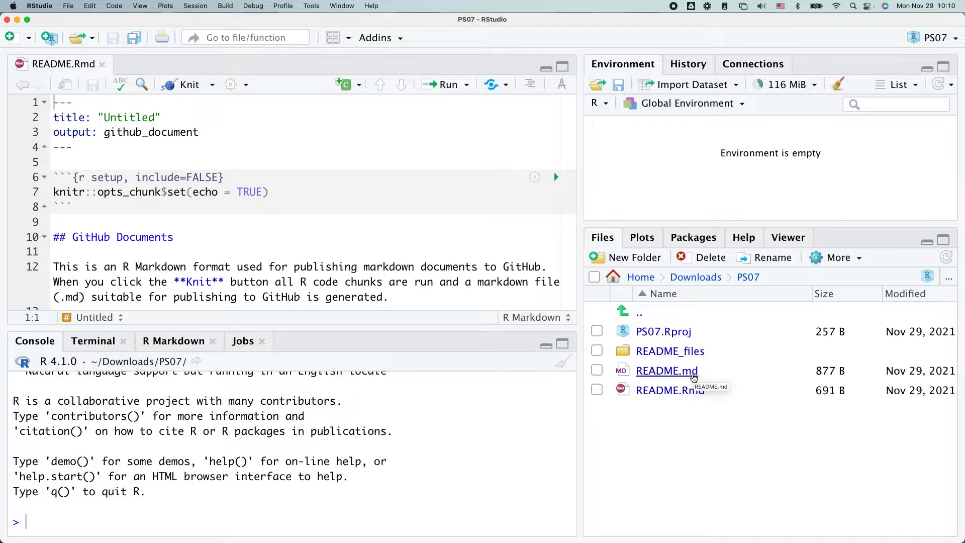
pyautogui.moveTo(308, 251)
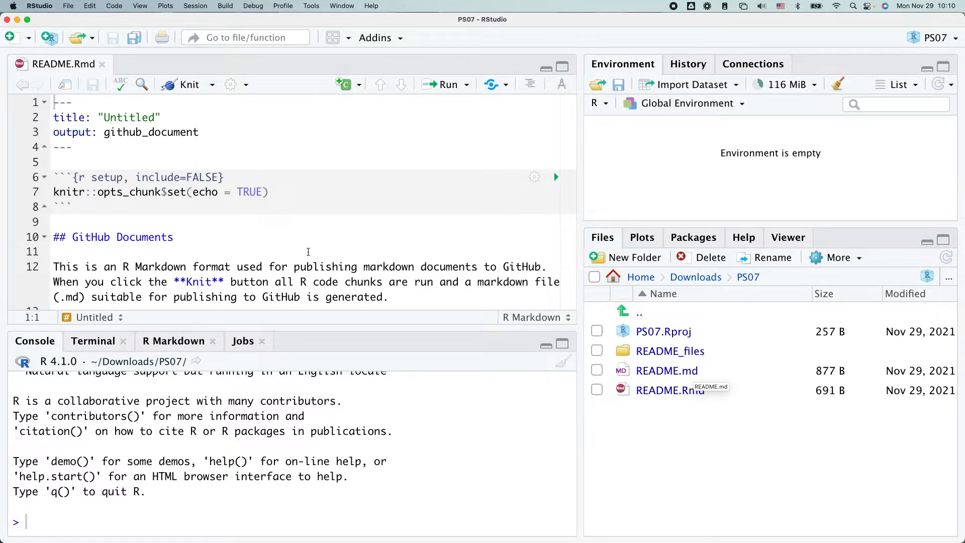
# Scroll the knitted preview to the cars summary and pressure plot, then close it
pyautogui.scroll(-3)
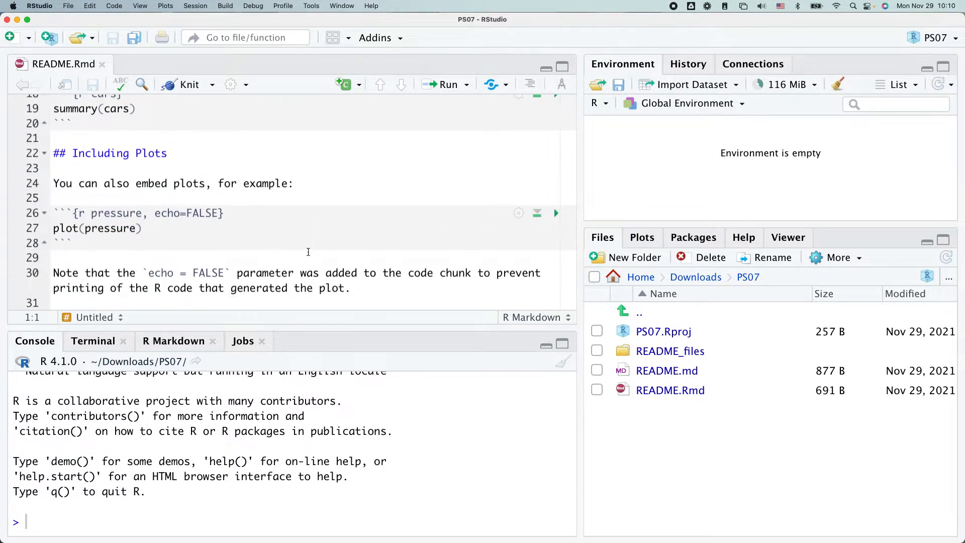
pyautogui.moveTo(654, 372)
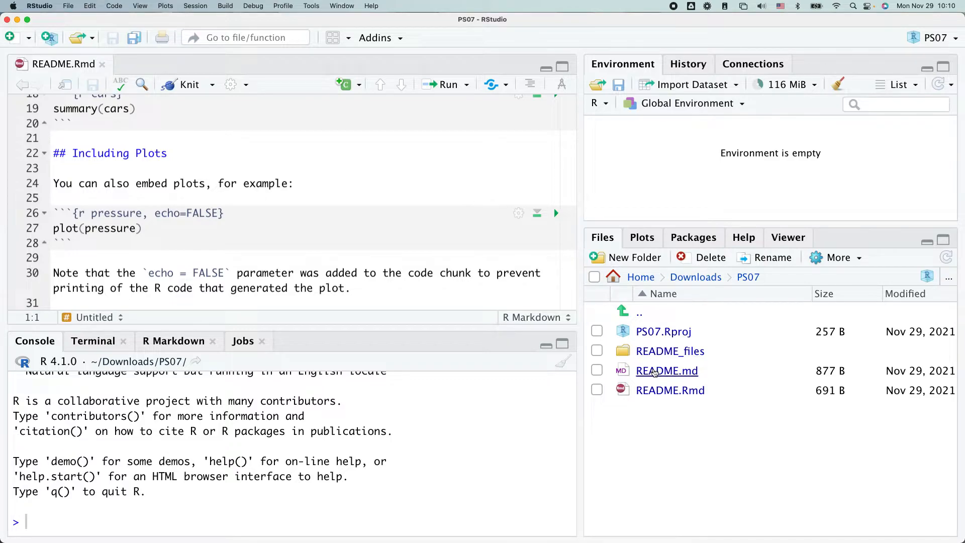
pyautogui.moveTo(656, 372)
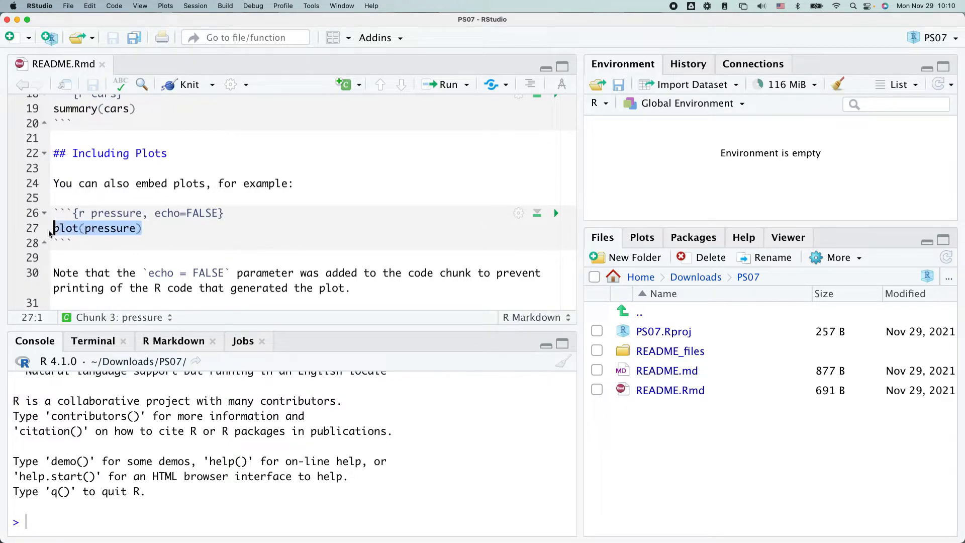
pyautogui.click(185, 85)
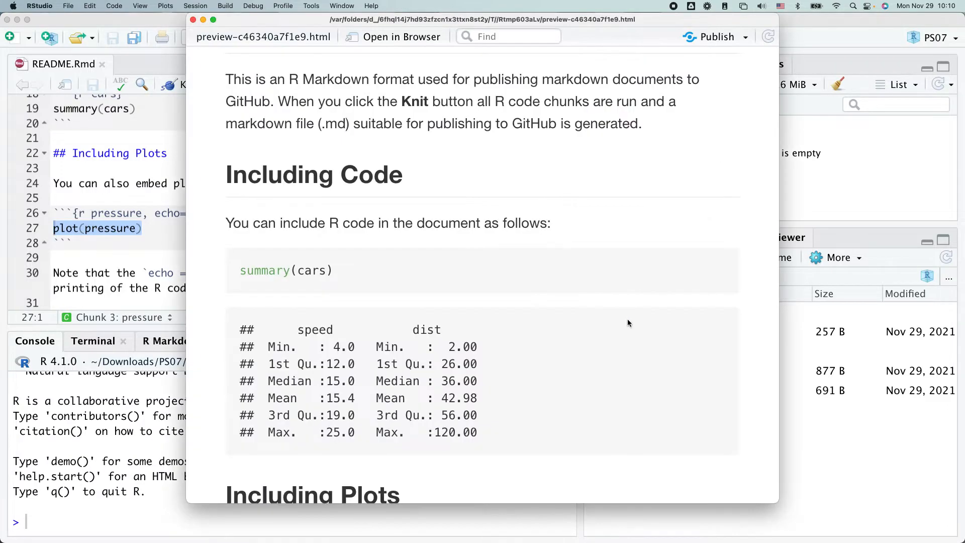
pyautogui.scroll(-3)
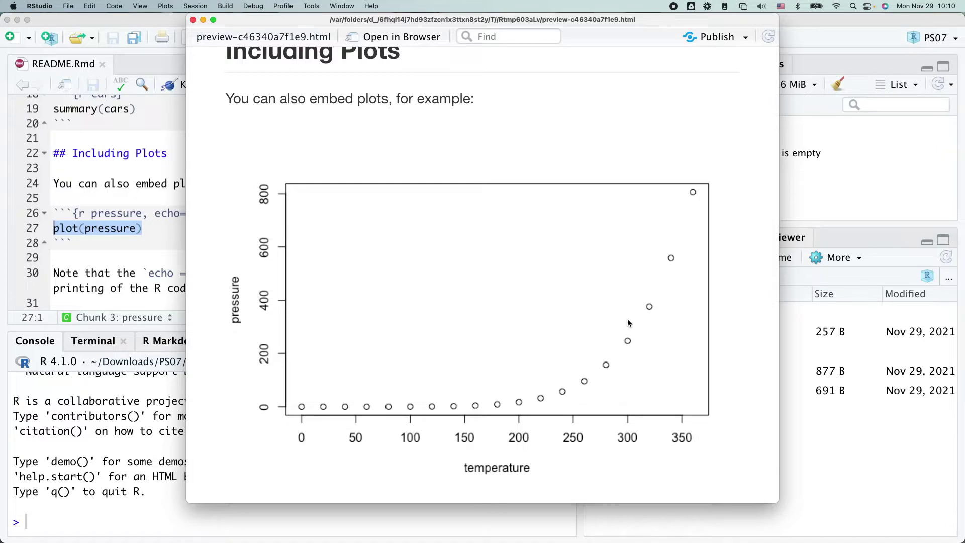
pyautogui.click(199, 19)
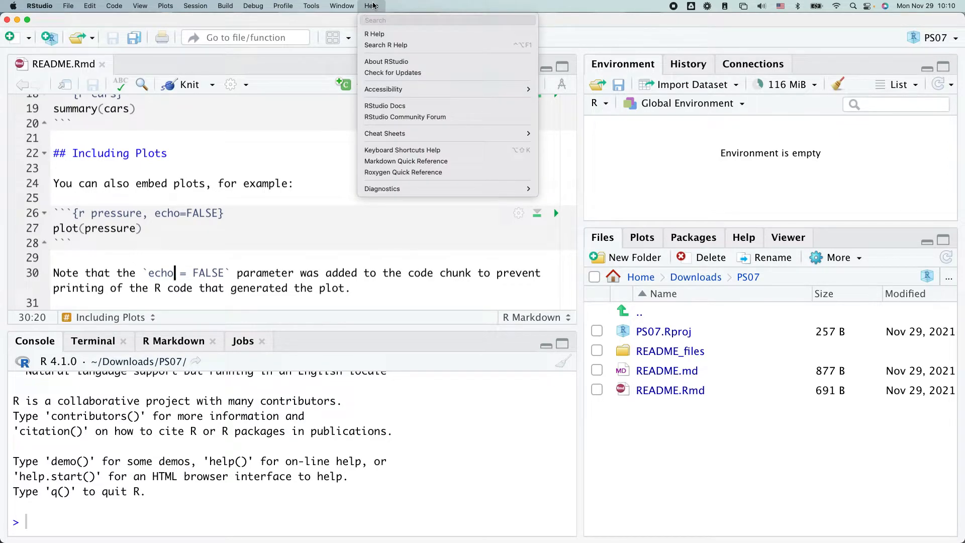
pyautogui.moveTo(423, 161)
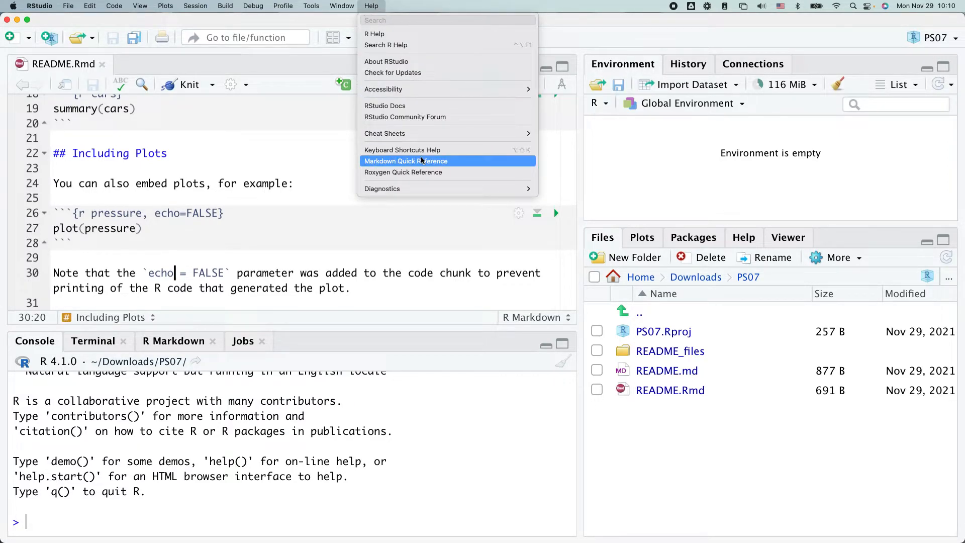
# Read the Markdown Quick Reference from emphasis through code blocks, then return to the browser
pyautogui.click(405, 161)
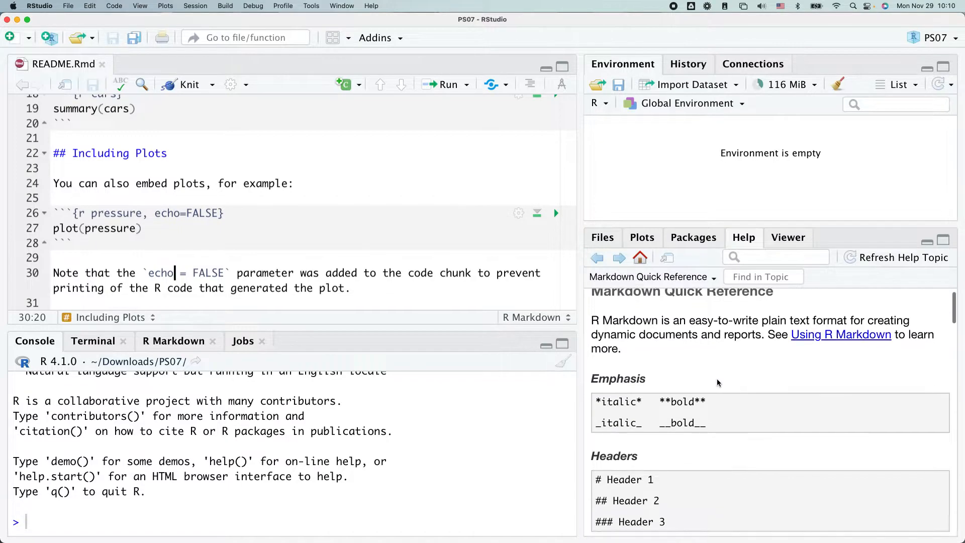
pyautogui.scroll(-3)
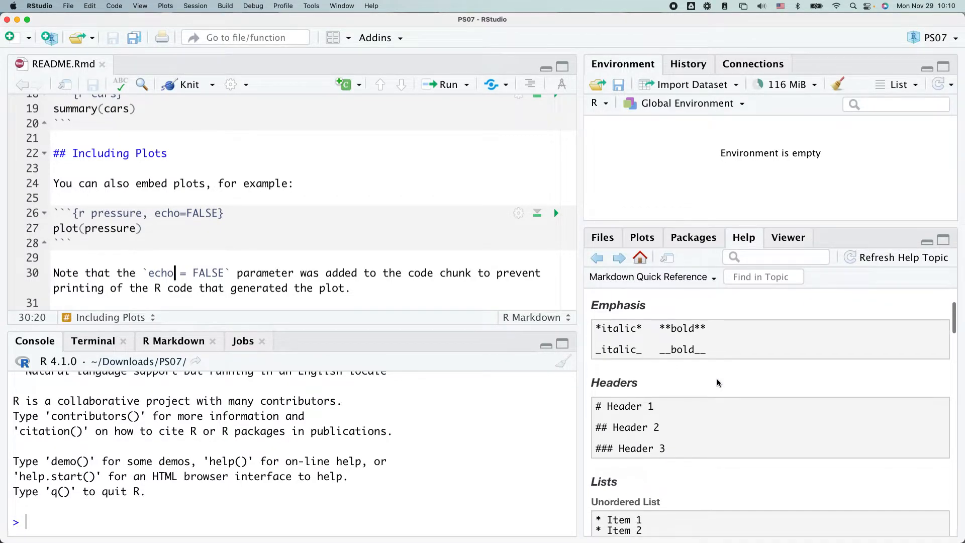
pyautogui.scroll(-3)
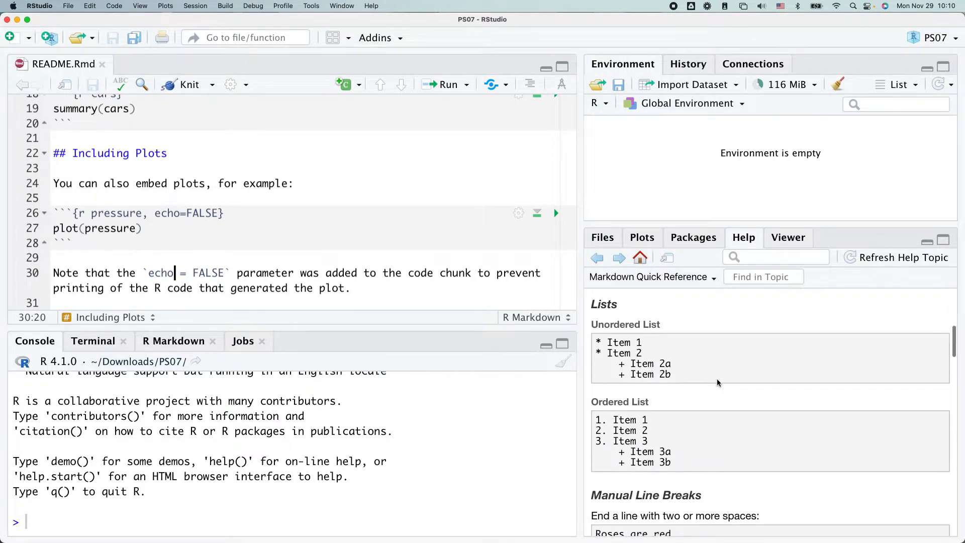
pyautogui.scroll(-3)
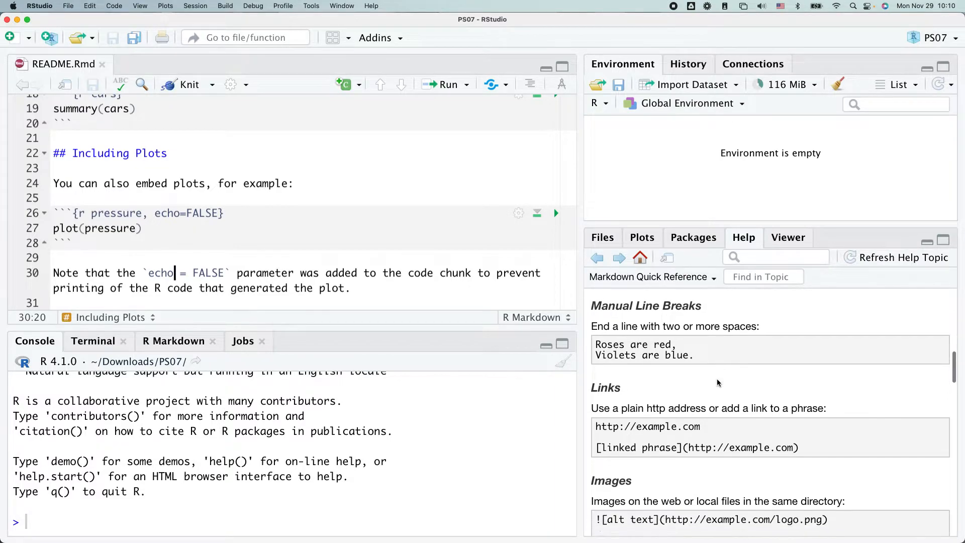
pyautogui.scroll(-3)
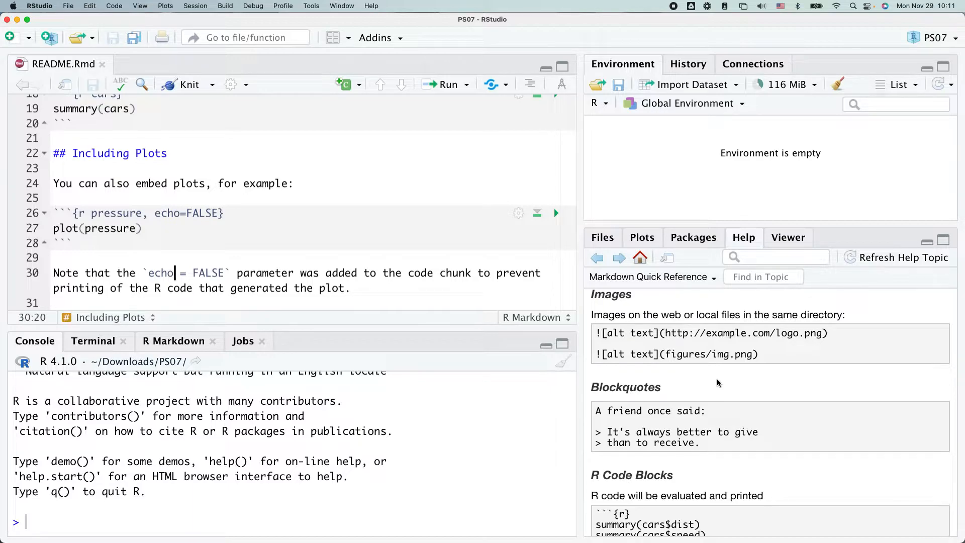
pyautogui.press('Cmd+Tab')
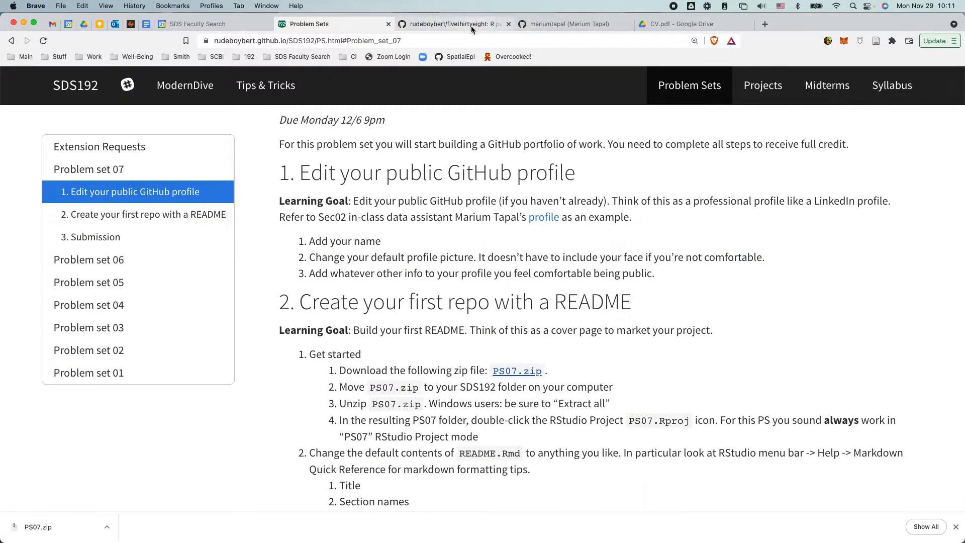
# From the rudeboybert profile's Repositories list, start the Create a new repository form
pyautogui.click(453, 24)
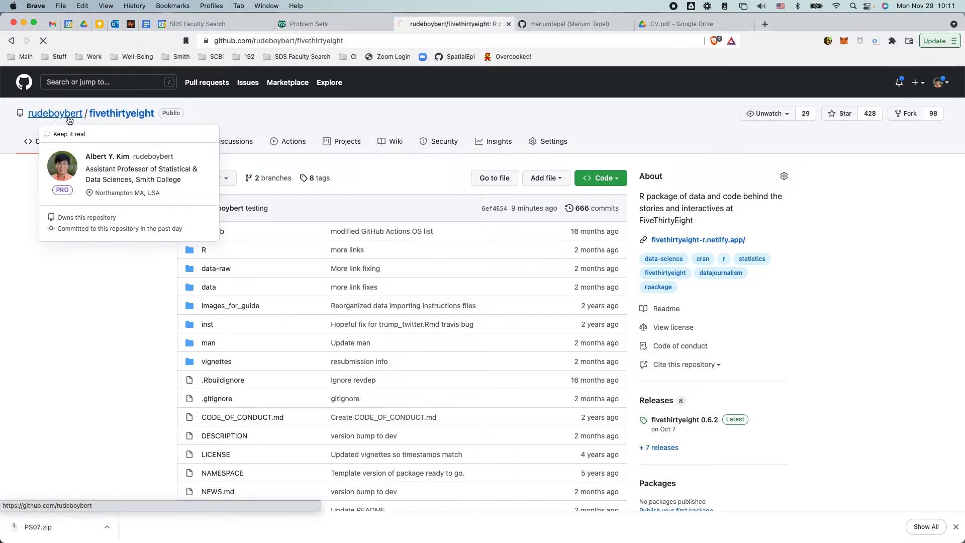
pyautogui.click(55, 113)
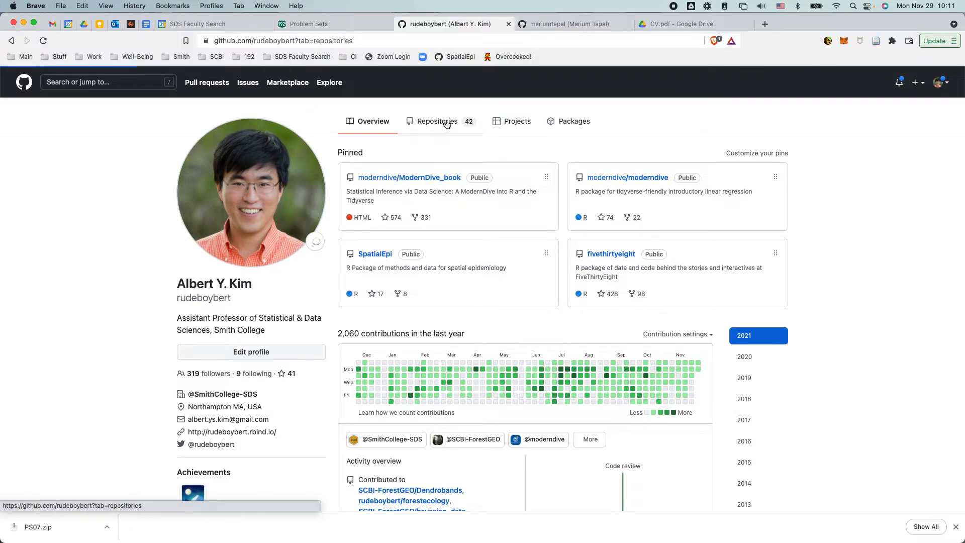
pyautogui.click(436, 121)
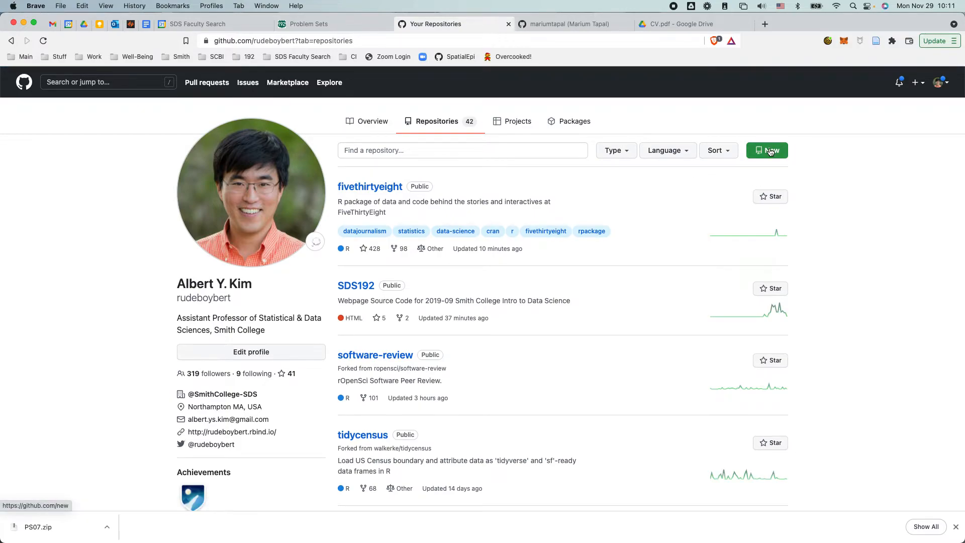
pyautogui.click(771, 151)
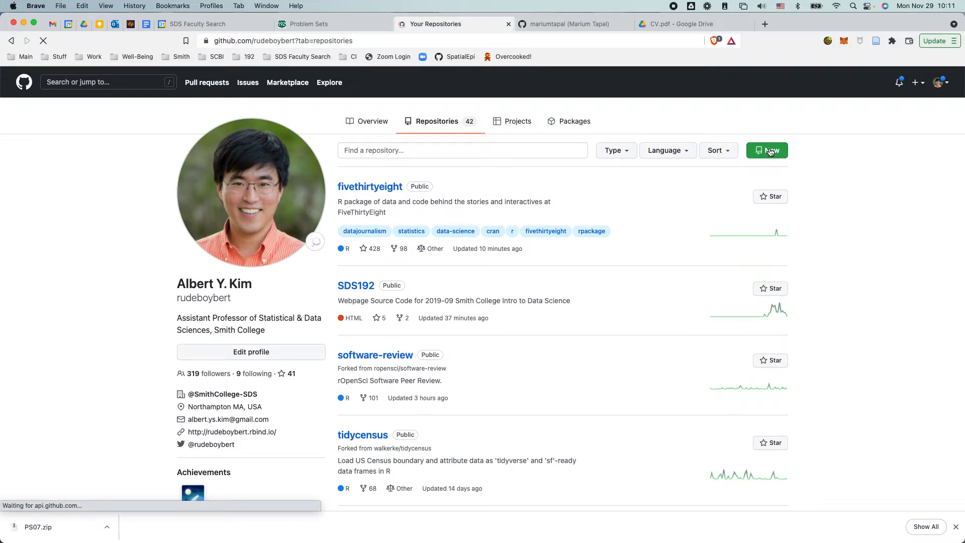
pyautogui.click(767, 151)
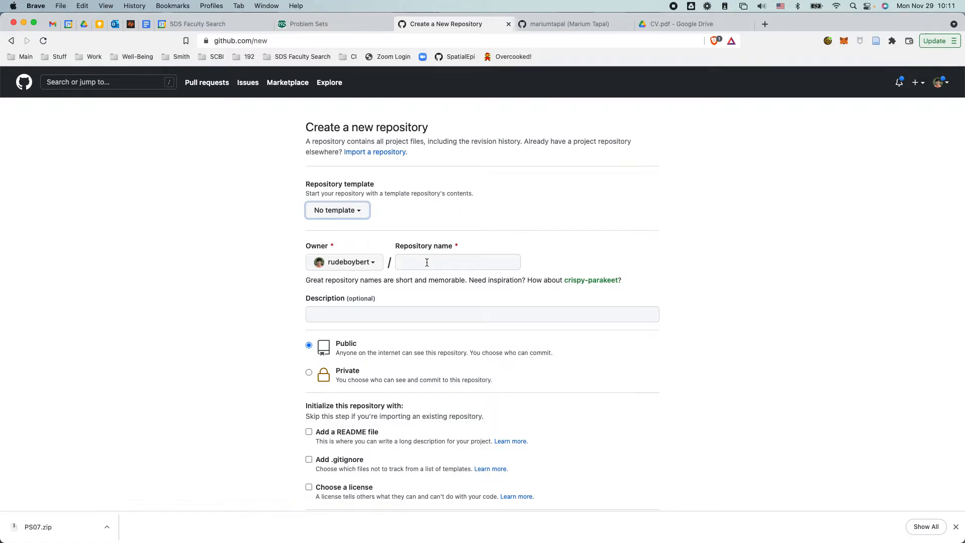
# Create public repository PS07 with description 'Learning GitHub' and an added README file
pyautogui.write('PS07')
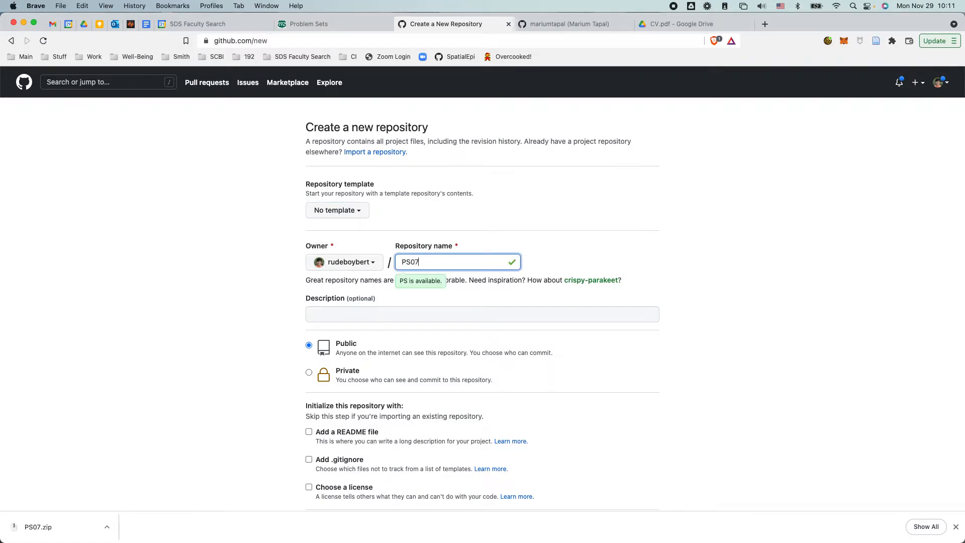
pyautogui.write('Learning GitHub')
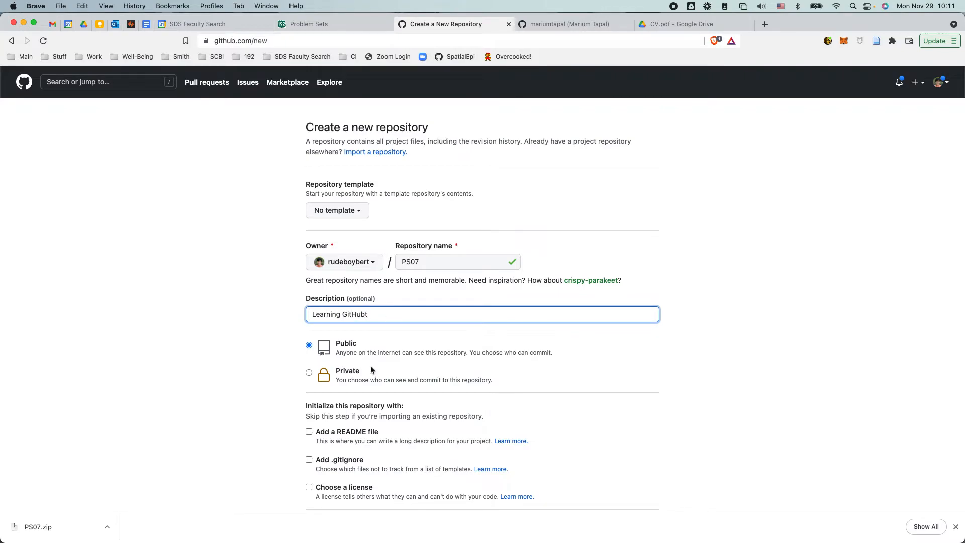
pyautogui.click(309, 431)
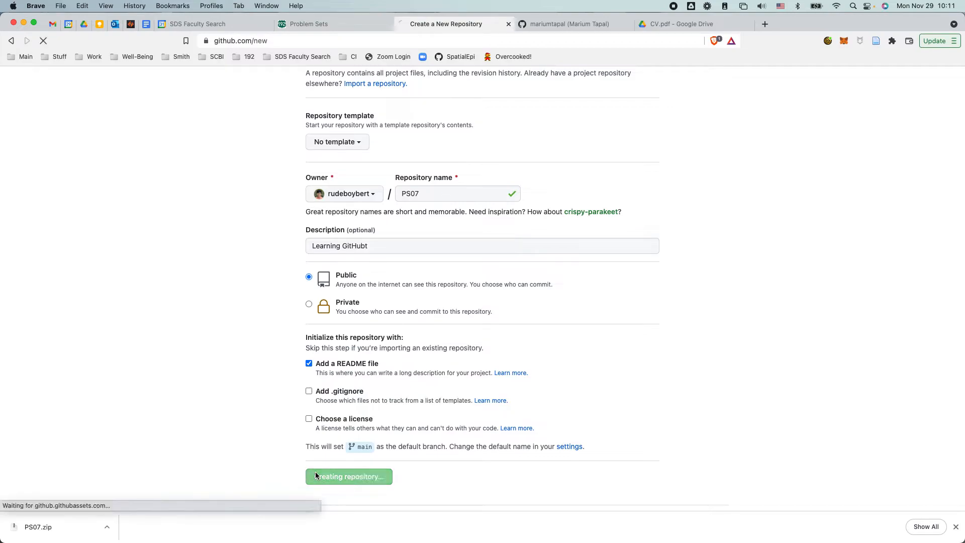
pyautogui.click(349, 477)
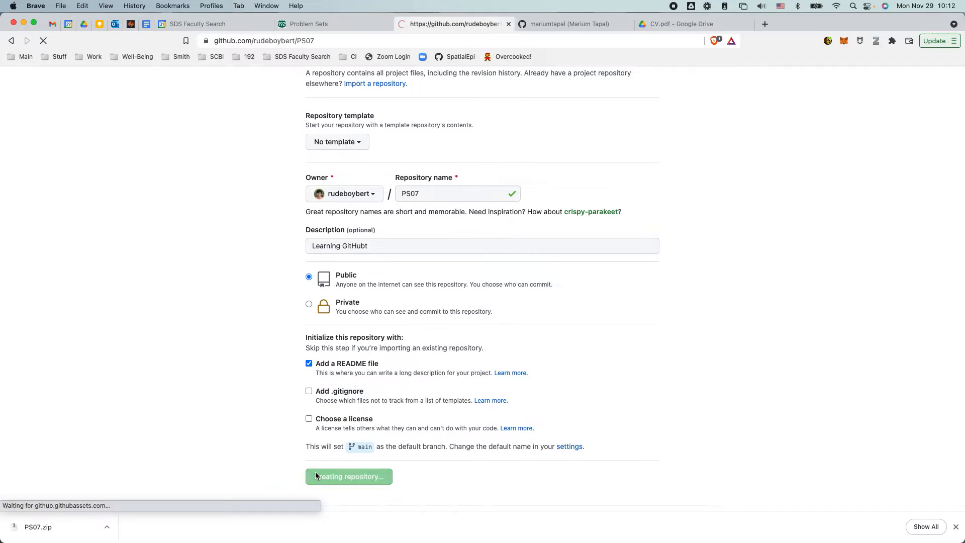
pyautogui.click(349, 477)
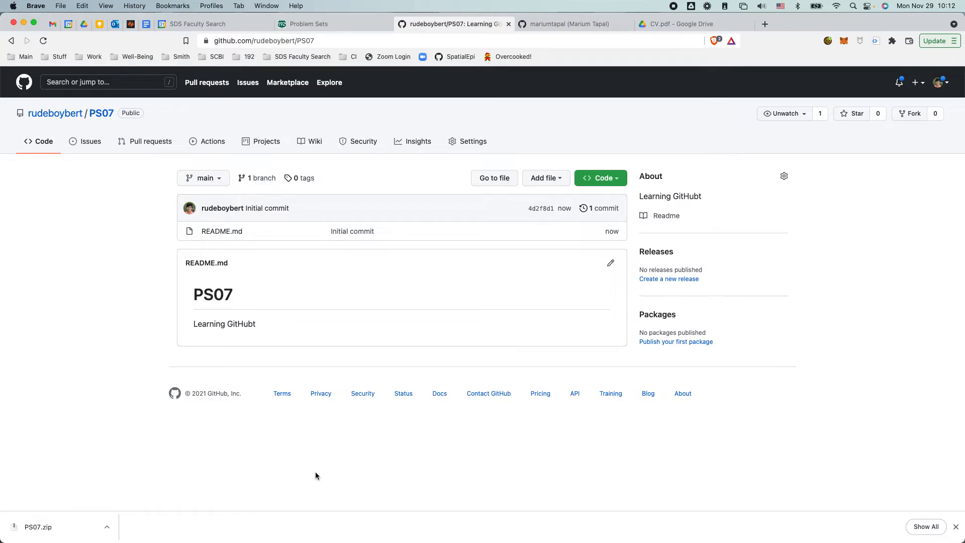
pyautogui.moveTo(549, 178)
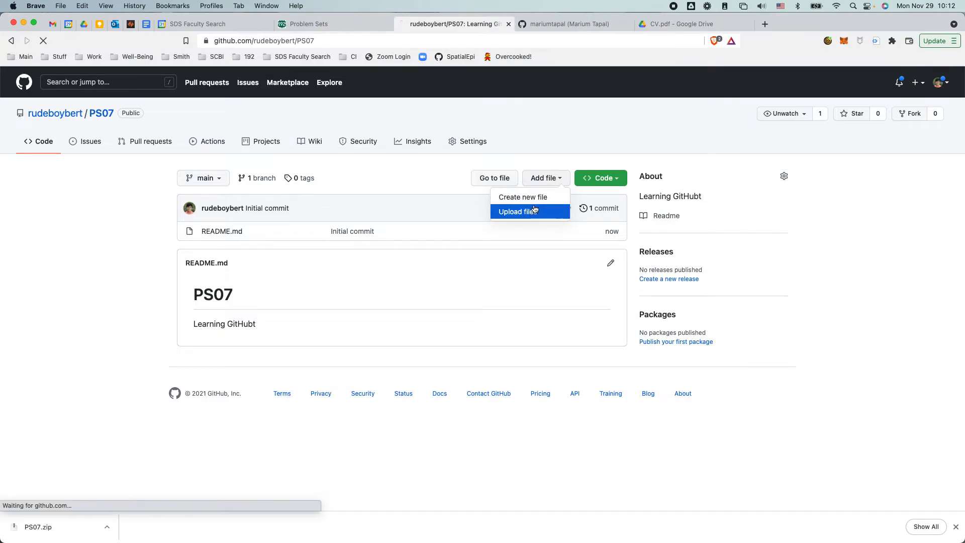
# Start a file upload to the rudeboybert/PS07 repository via Add file > Upload files
pyautogui.click(517, 211)
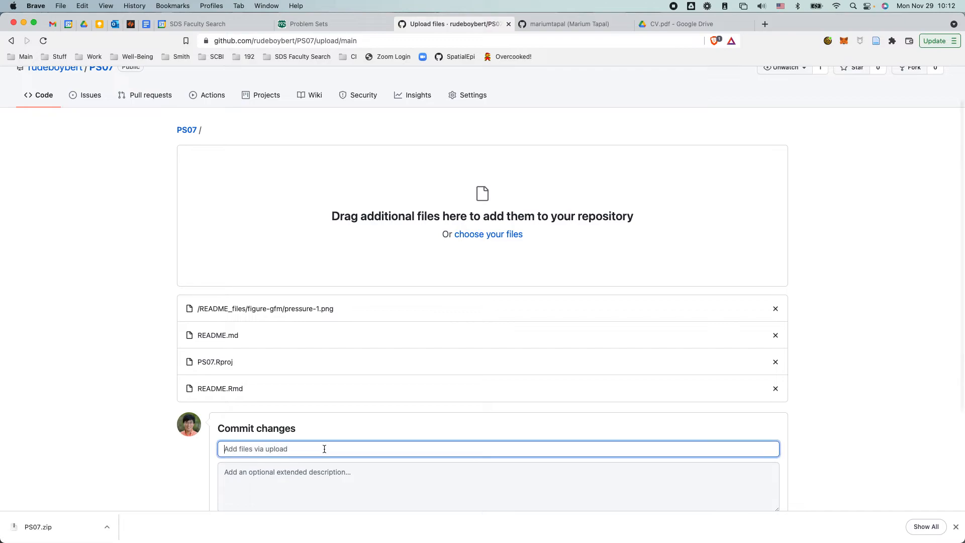
# Commit the four queued files with the message 'Adding new README'
pyautogui.scroll(-3)
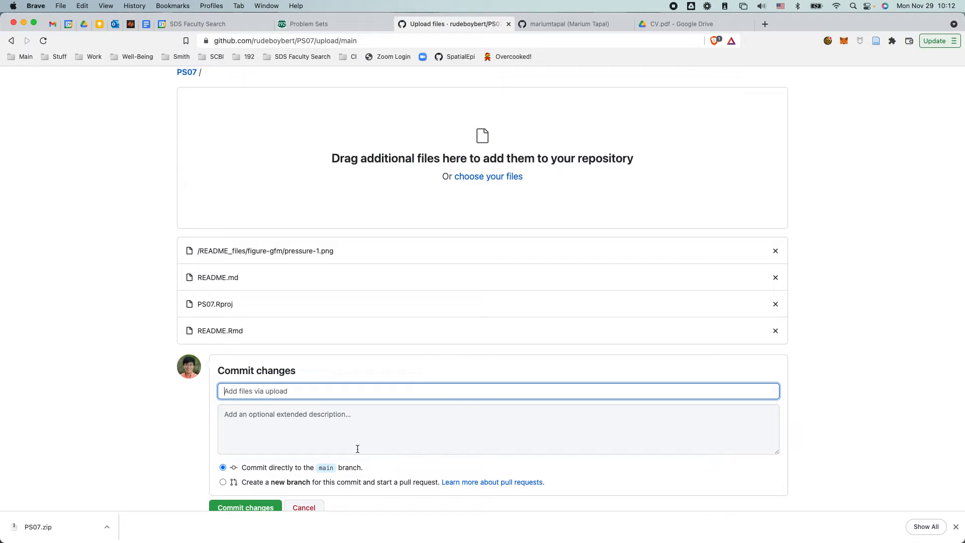
pyautogui.write('Adding new README')
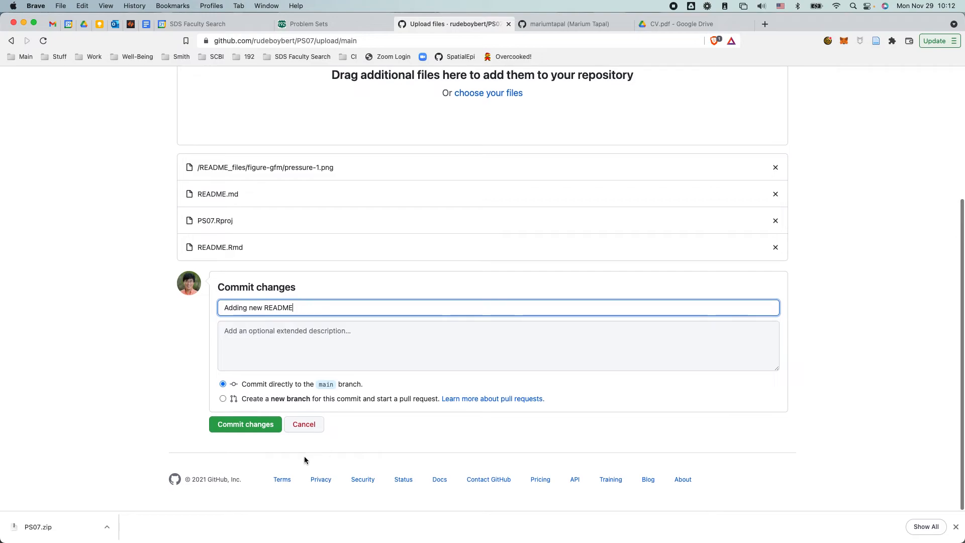
pyautogui.click(245, 424)
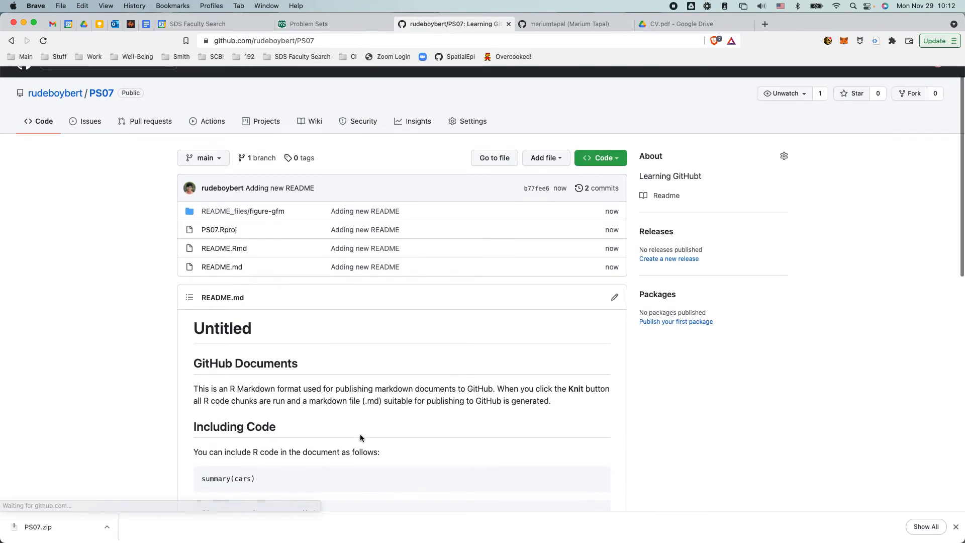
pyautogui.scroll(-3)
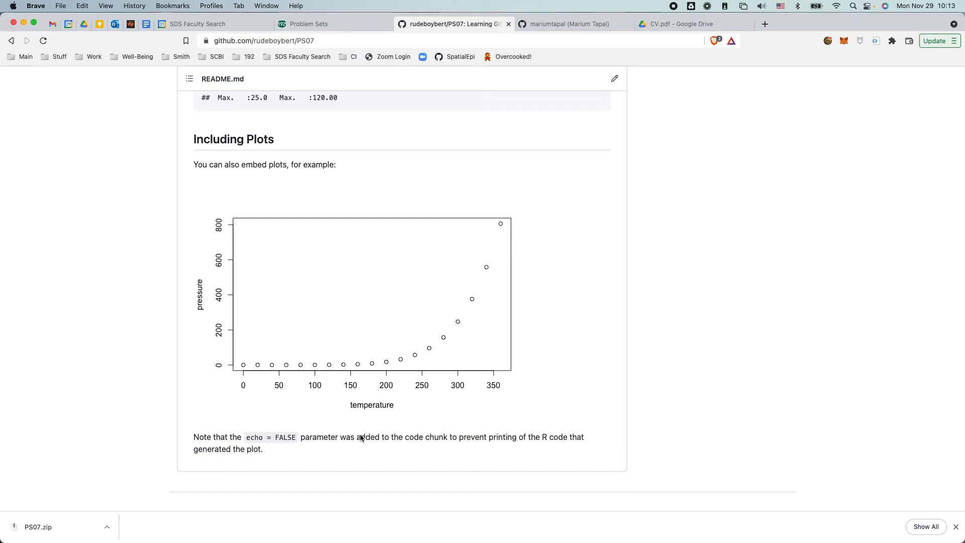
pyautogui.moveTo(774, 91)
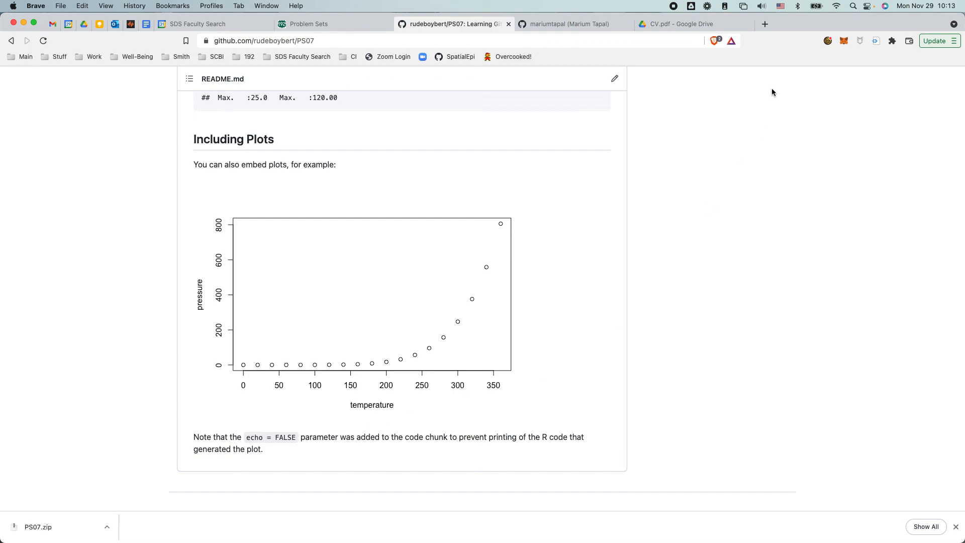